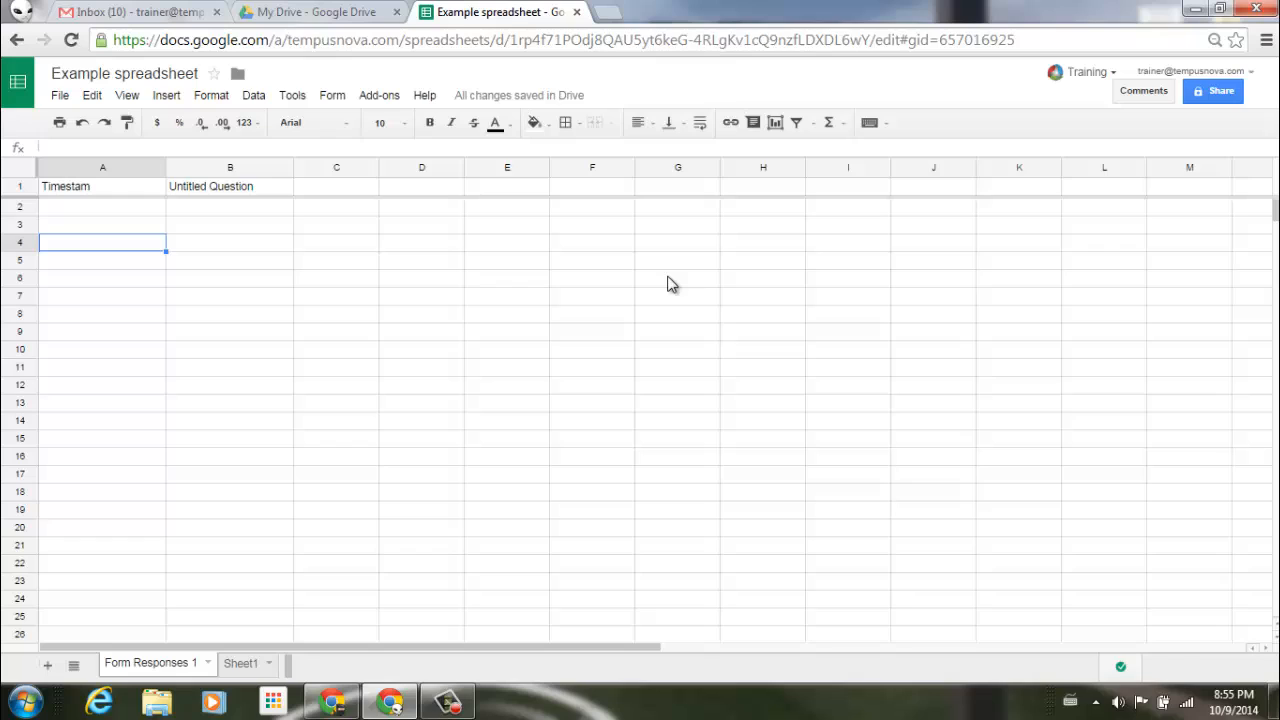
mouse_move(472, 318)
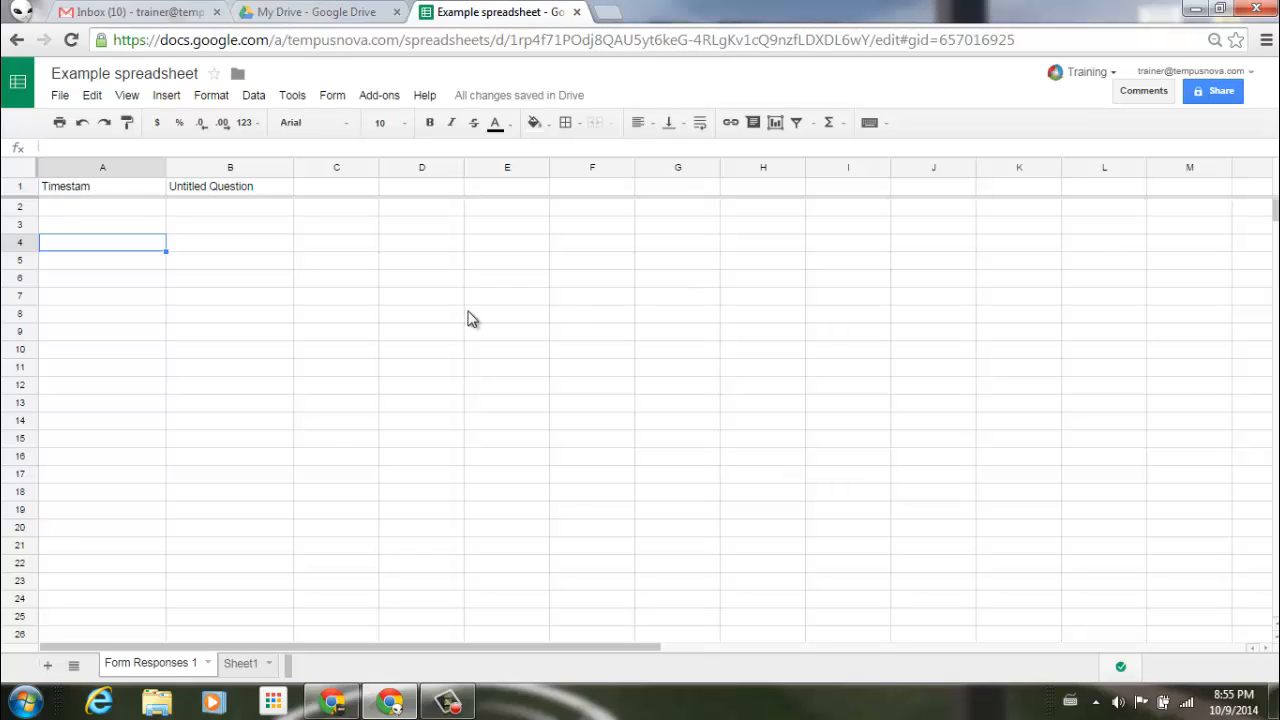
mouse_move(160, 218)
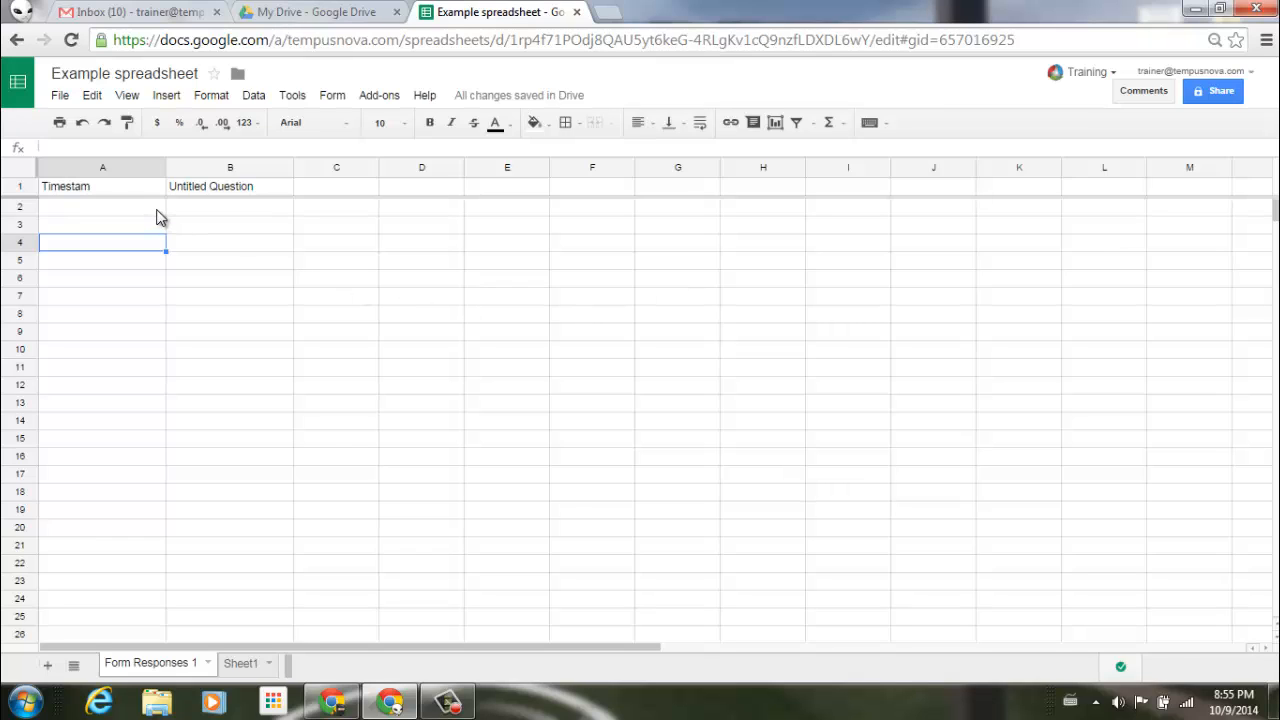
mouse_move(184, 192)
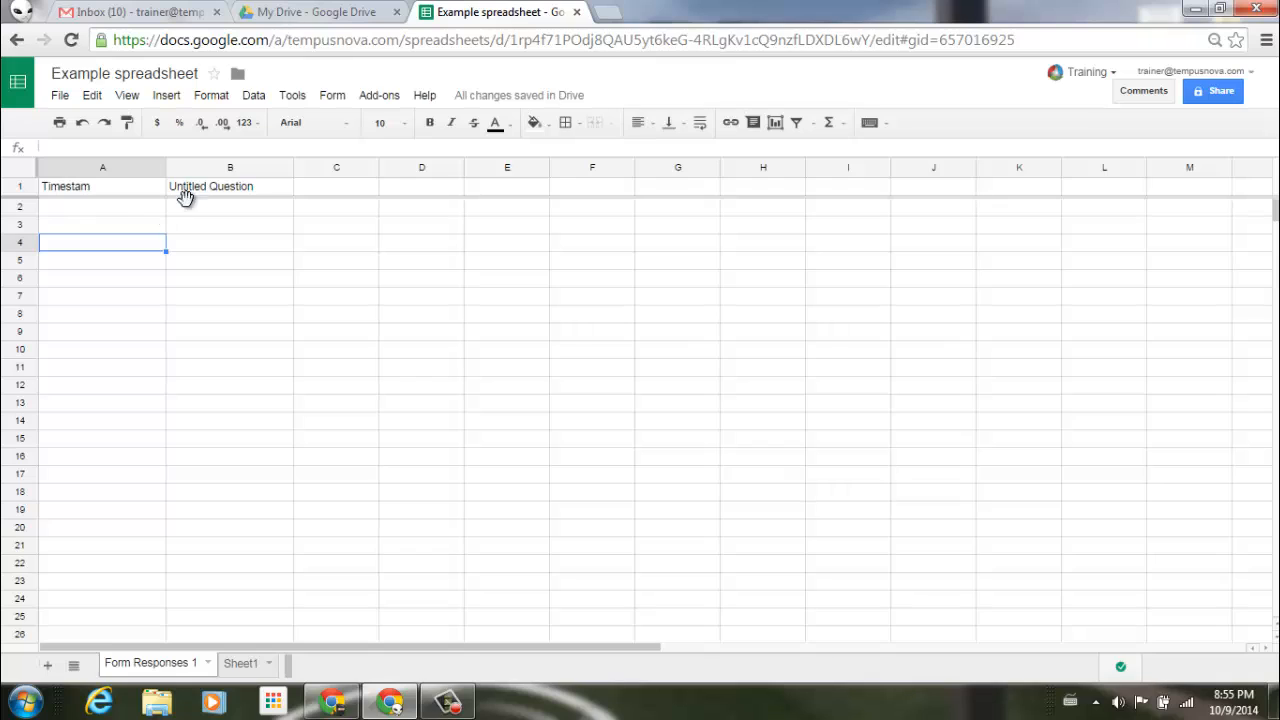
mouse_move(292, 96)
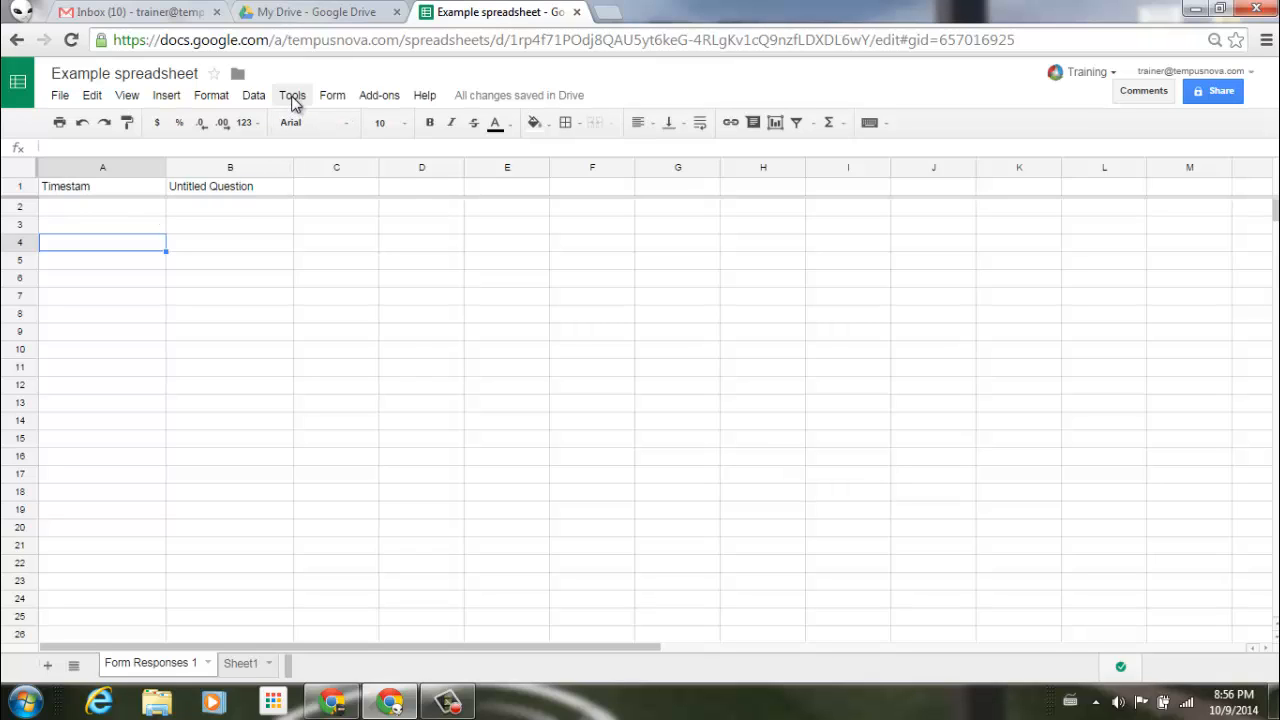
Run Tools > Spelling so the check flags 'Timestam' and suggests 'Timestamp'.
left_click(292, 96)
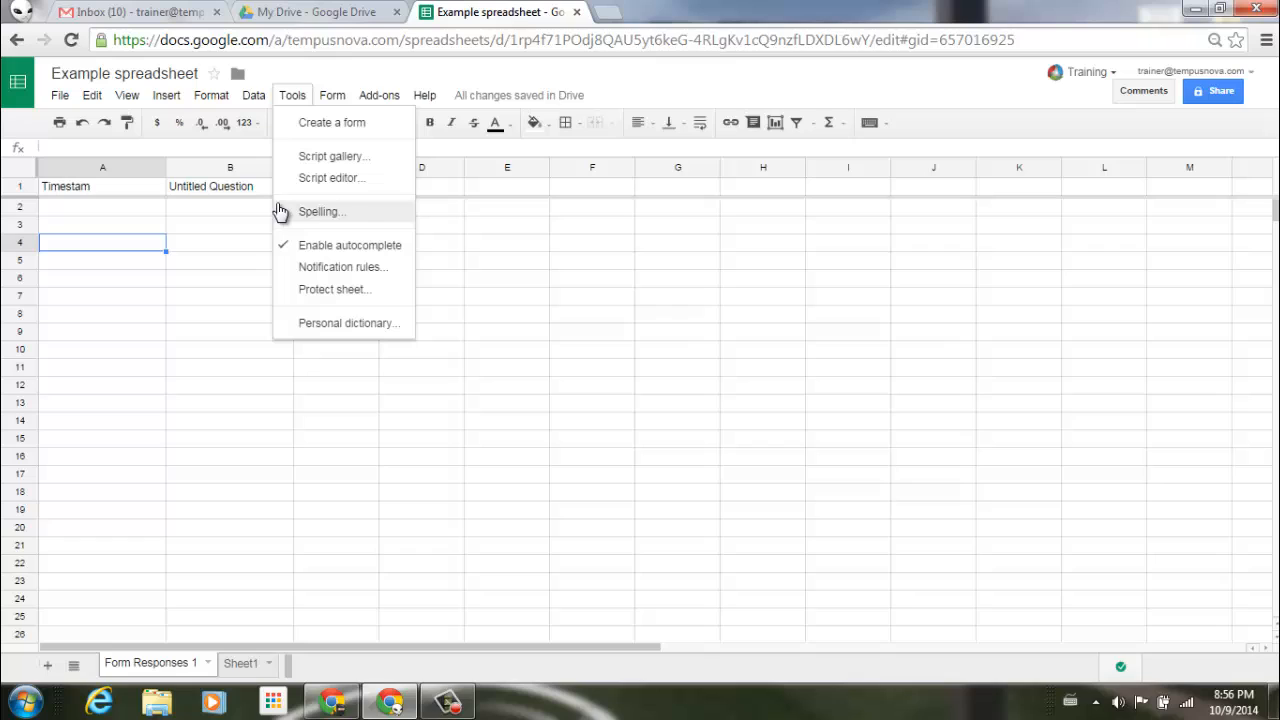
left_click(320, 212)
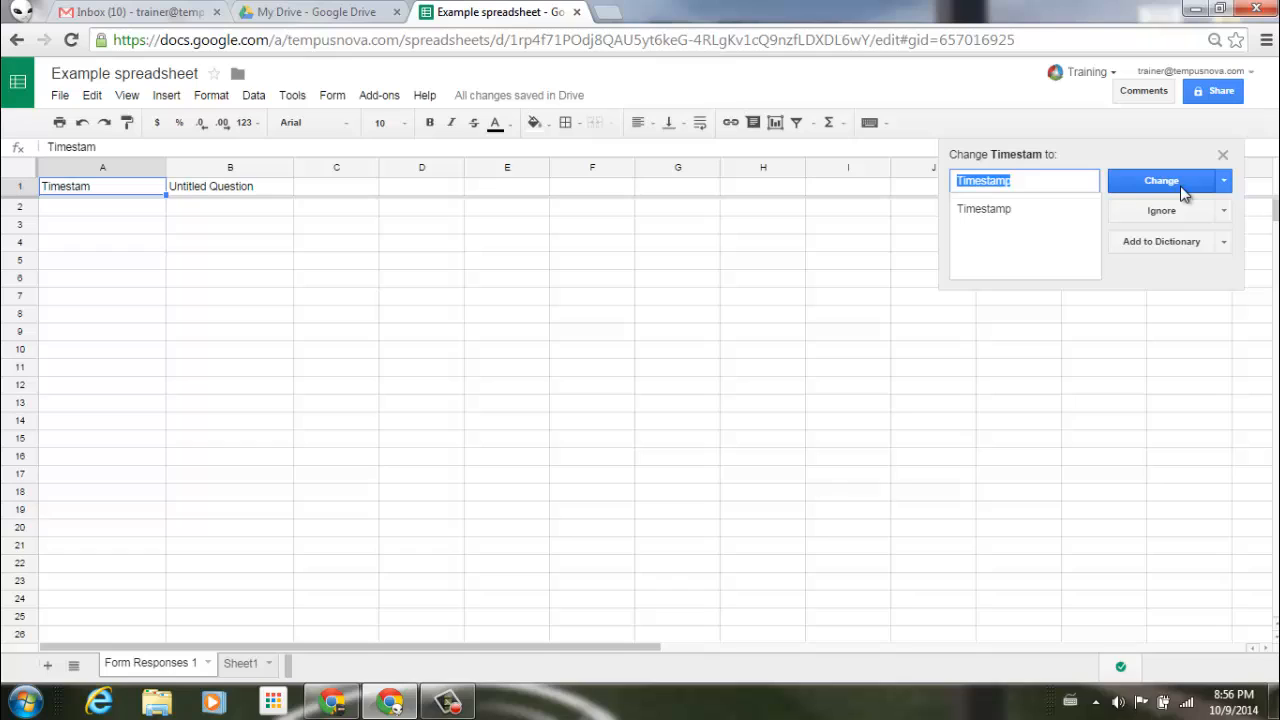
mouse_move(1200, 216)
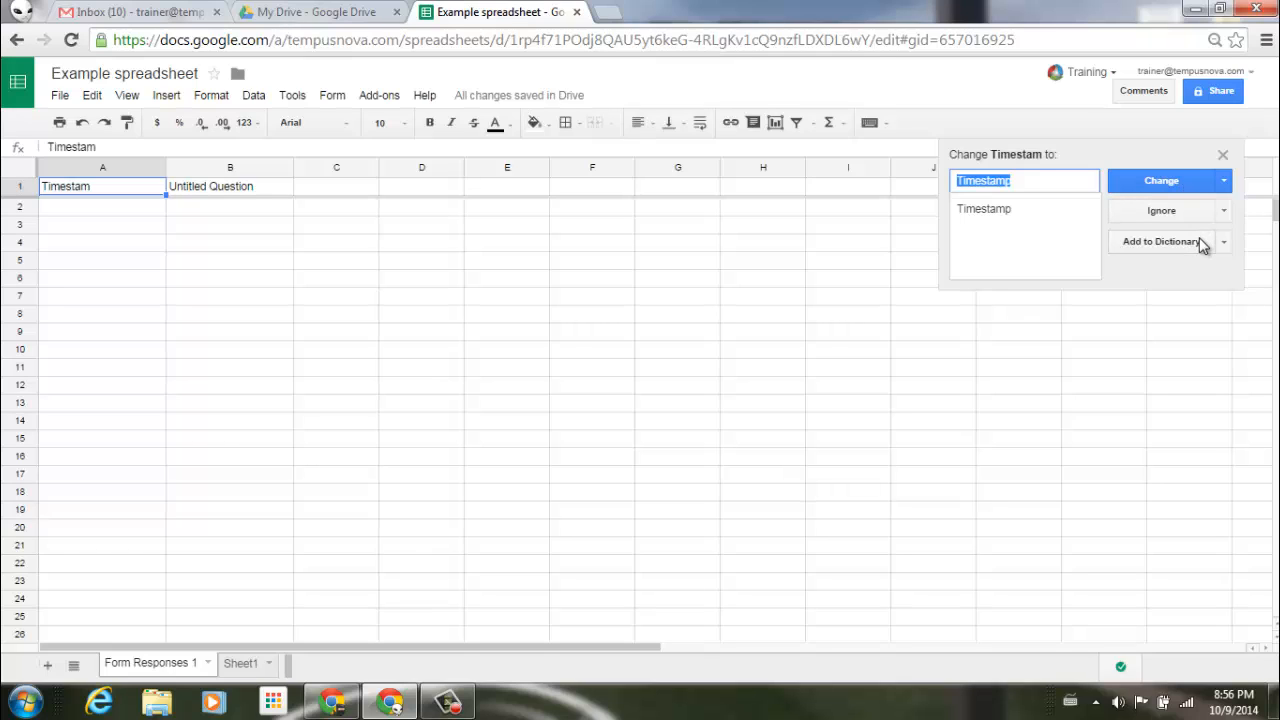
mouse_move(1208, 250)
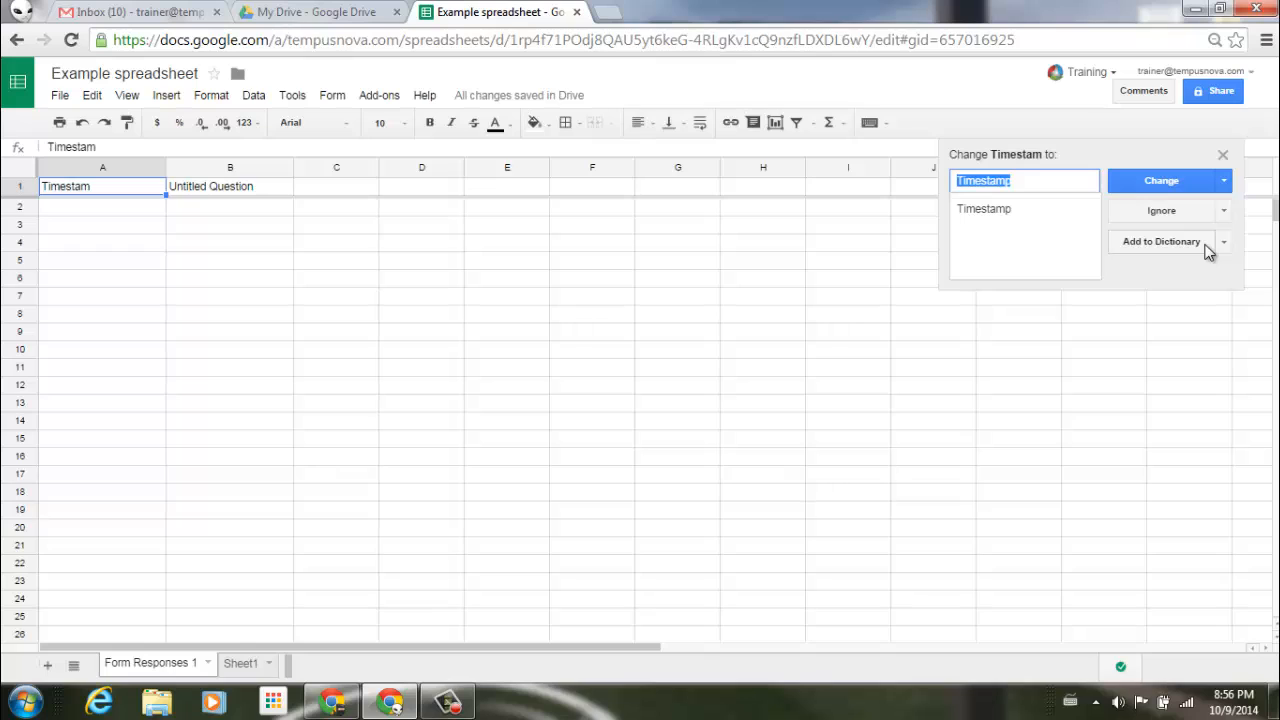
mouse_move(1224, 180)
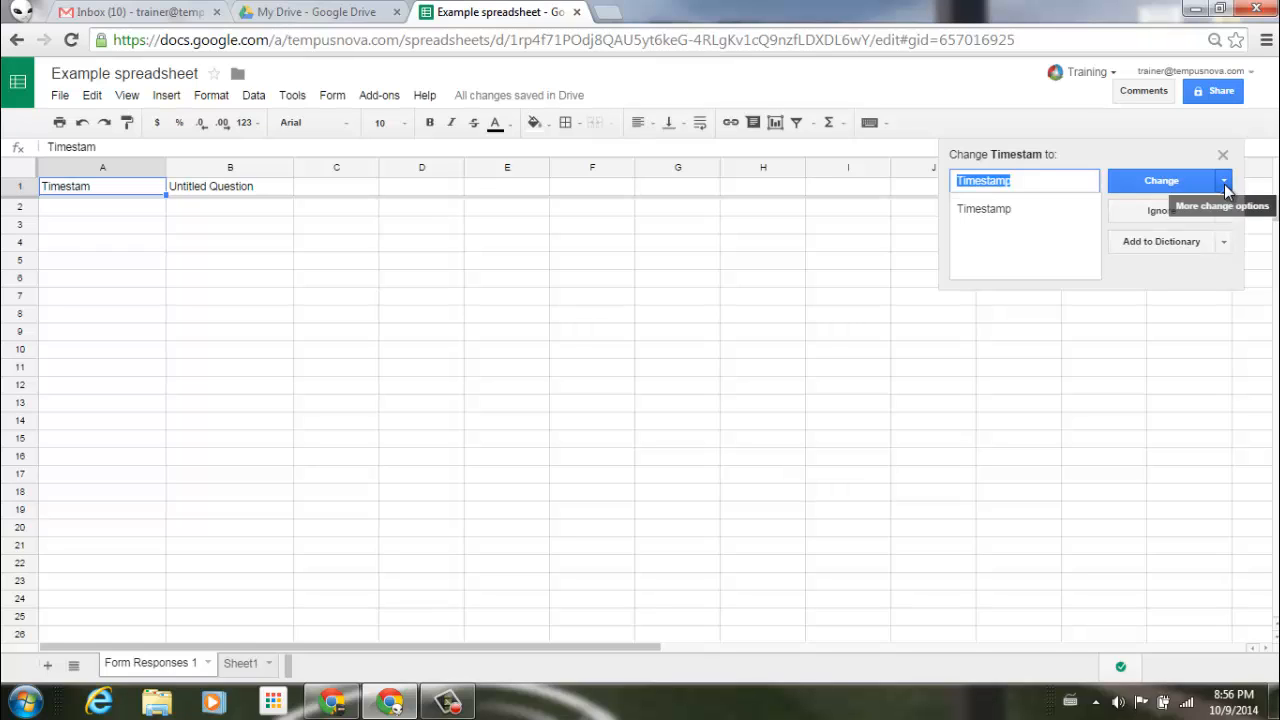
left_click(1224, 180)
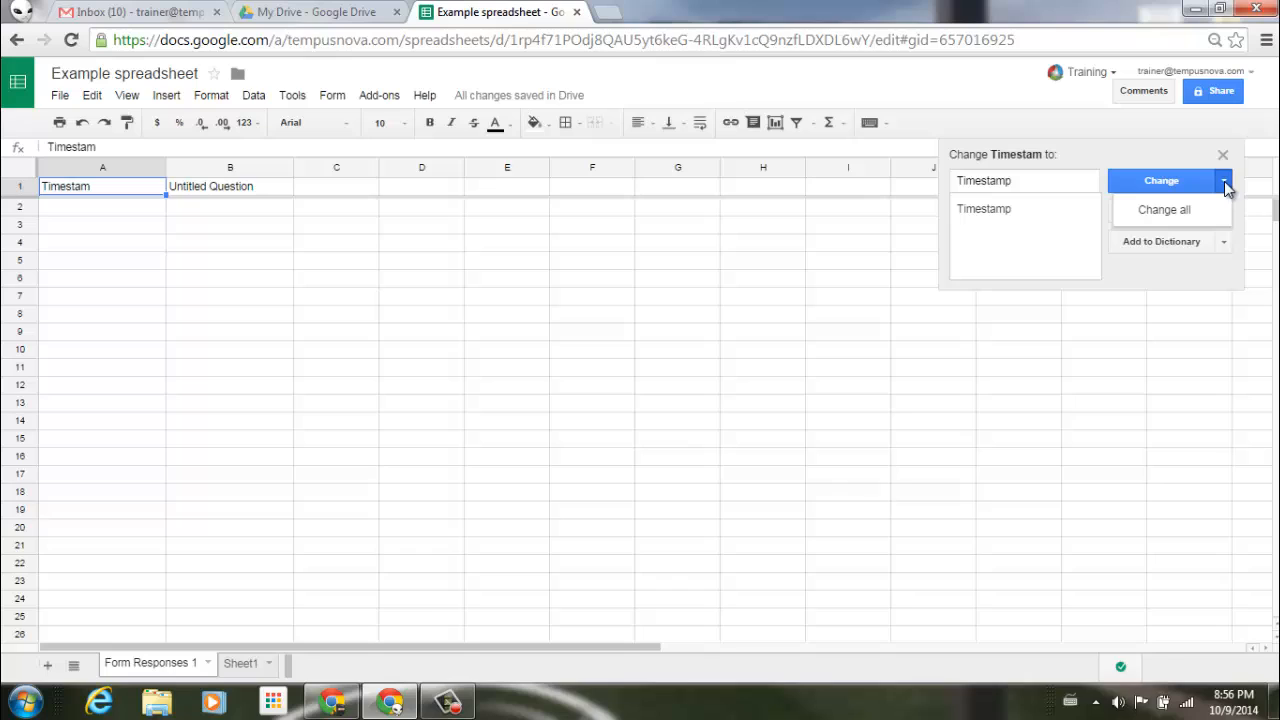
mouse_move(1236, 188)
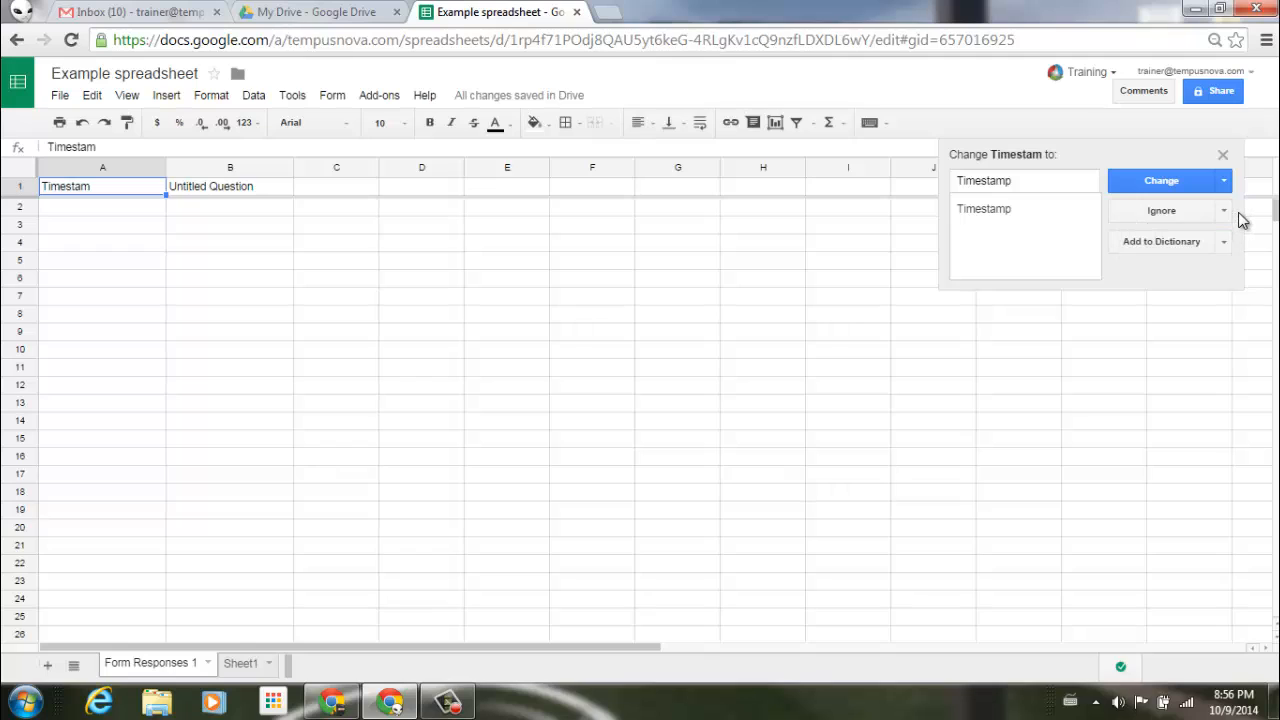
left_click(1224, 240)
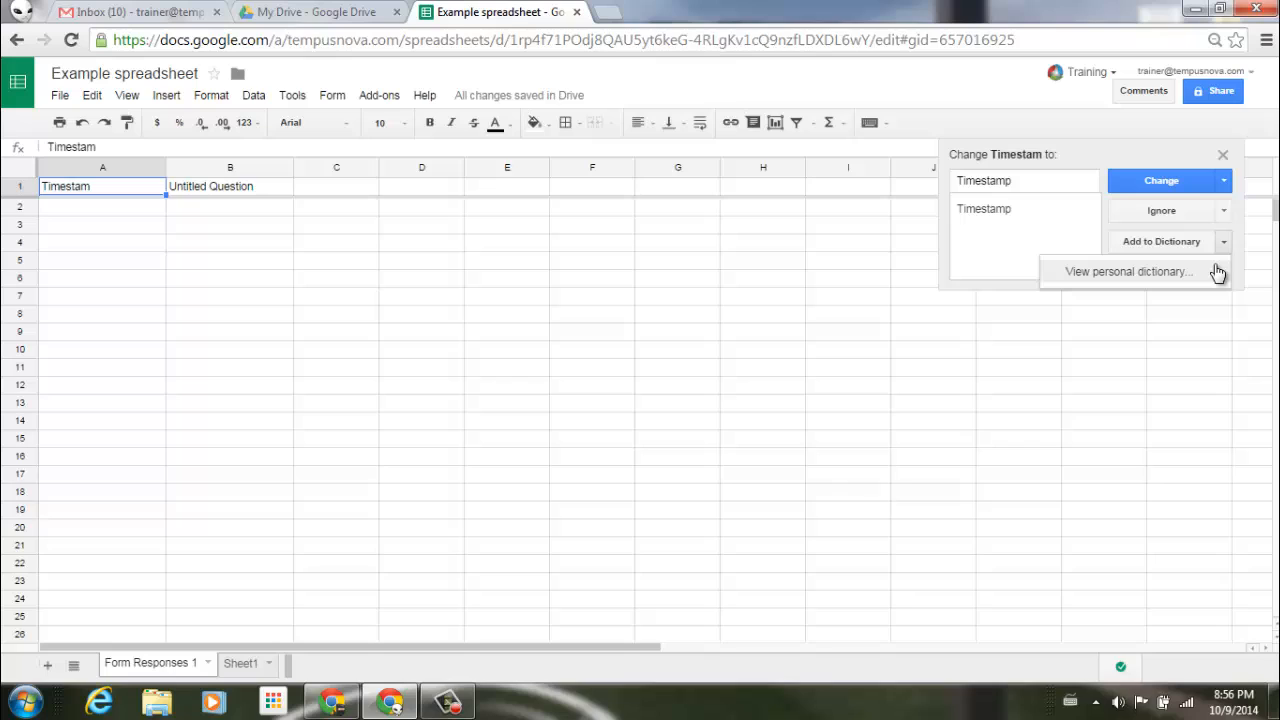
mouse_move(1218, 270)
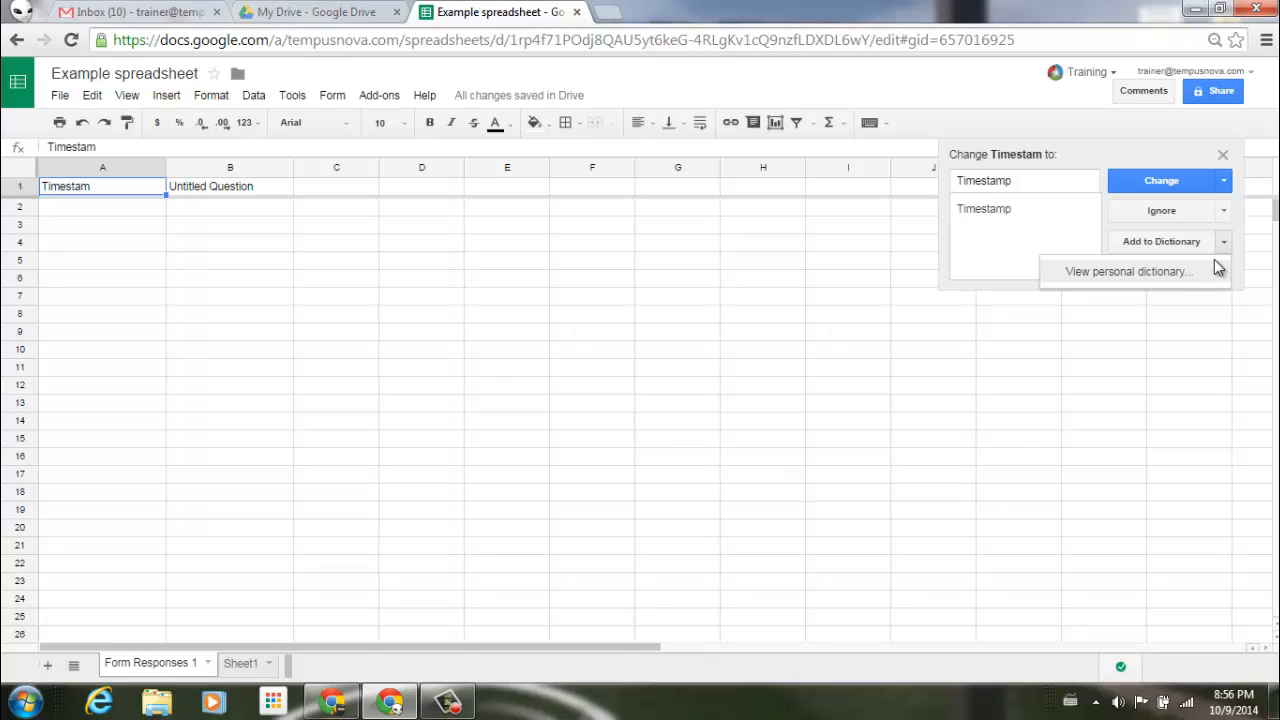
left_click(1026, 180)
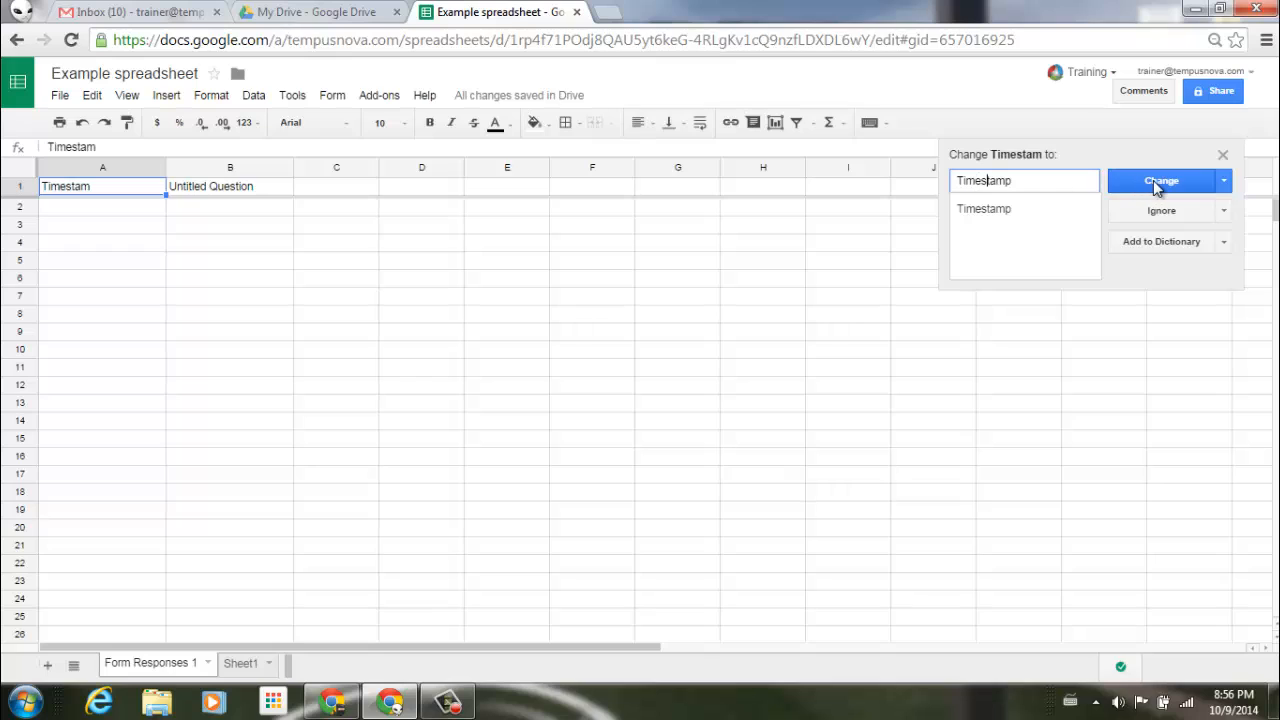
Accept the 'Timestamp' correction for A1 and dismiss the finished spell check.
left_click(1160, 180)
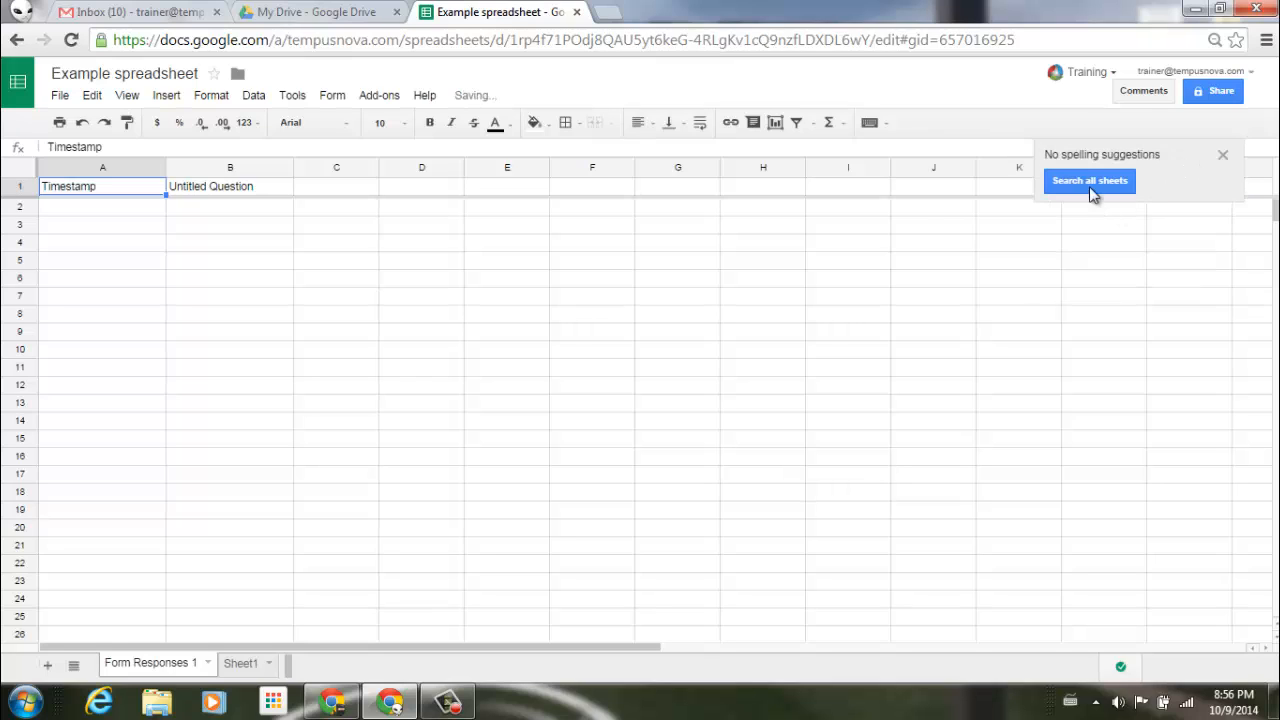
mouse_move(1052, 206)
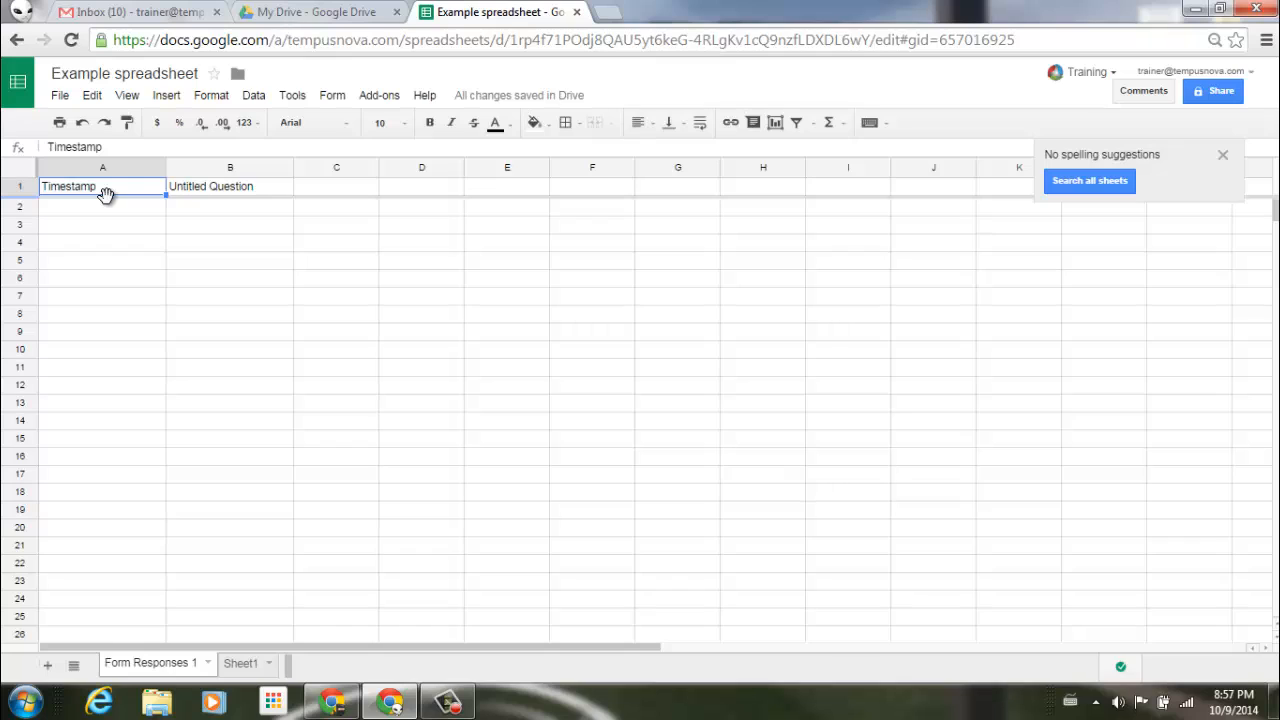
mouse_move(126, 192)
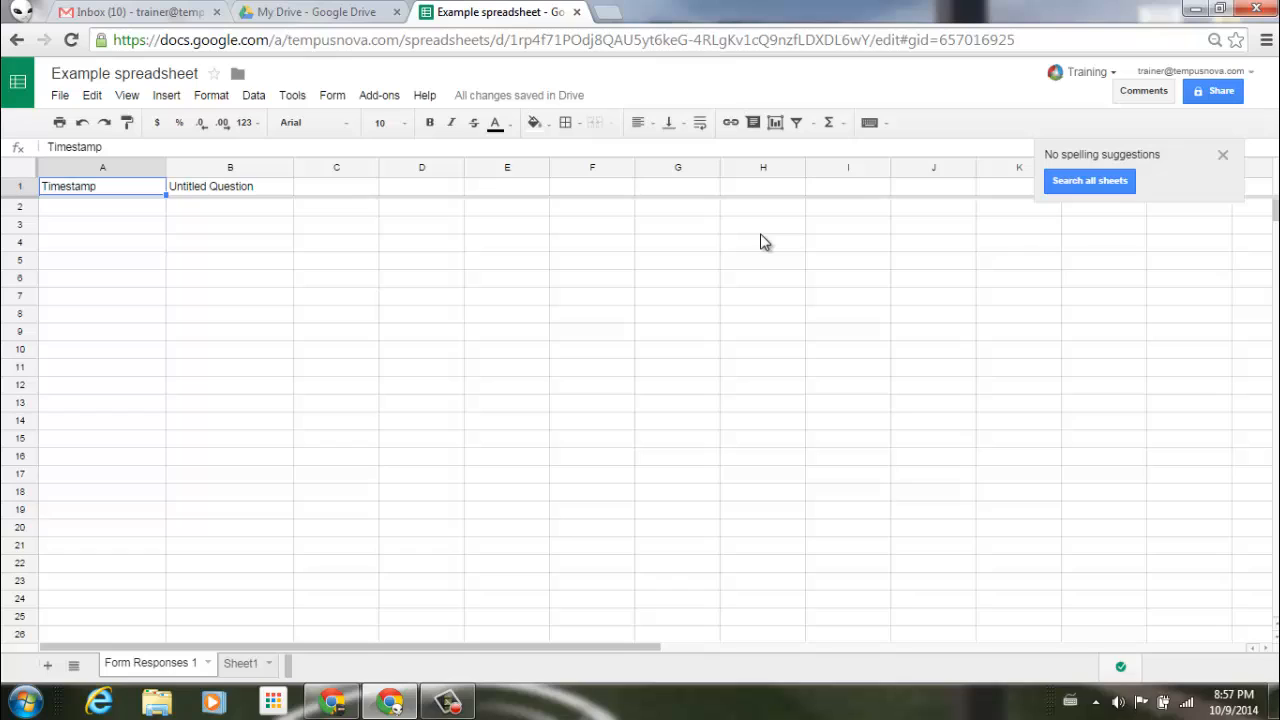
left_click(1222, 154)
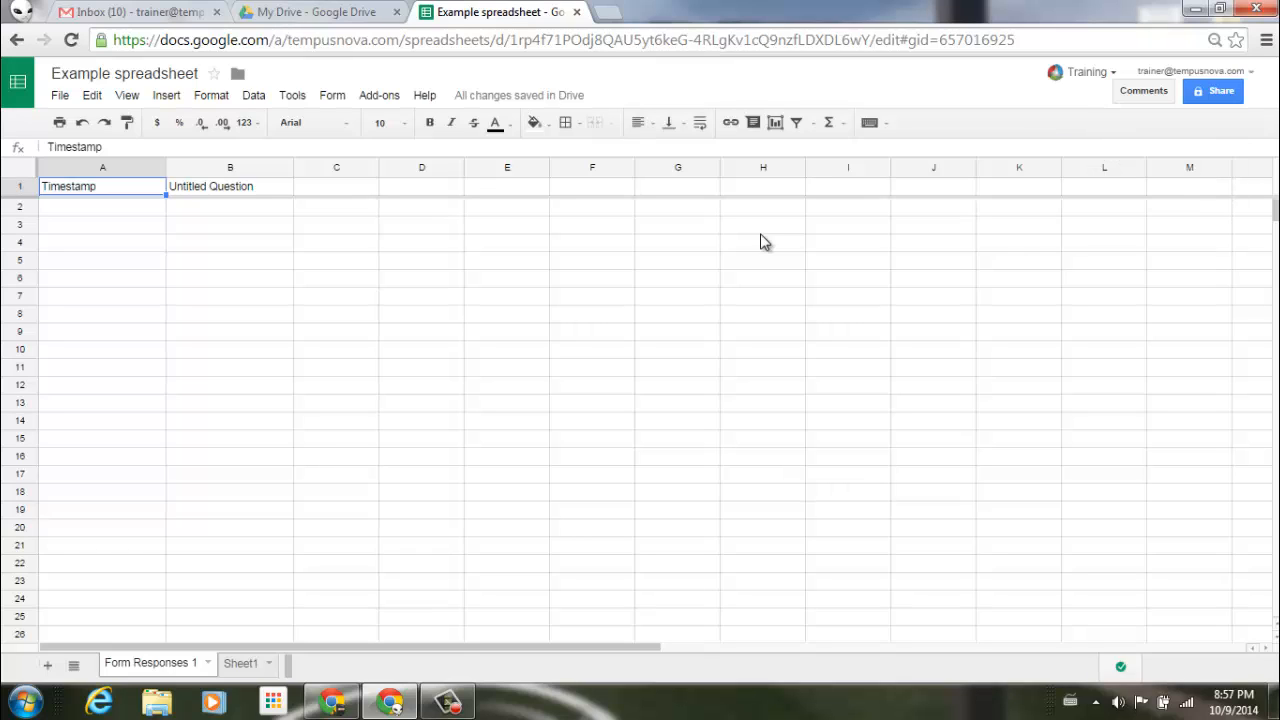